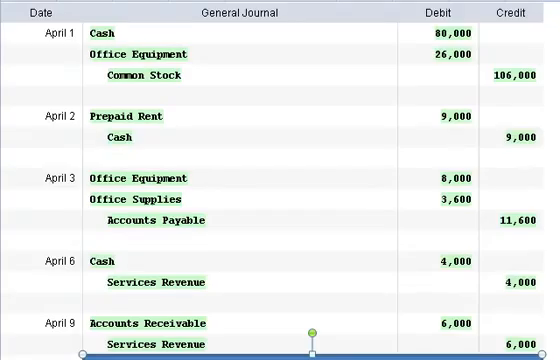
{"action": "scroll", "scroll_direction": "down", "scroll_amount": 3}
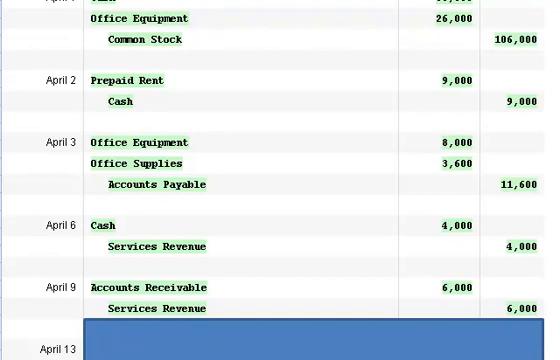
{"action": "scroll", "scroll_direction": "down", "scroll_amount": 3}
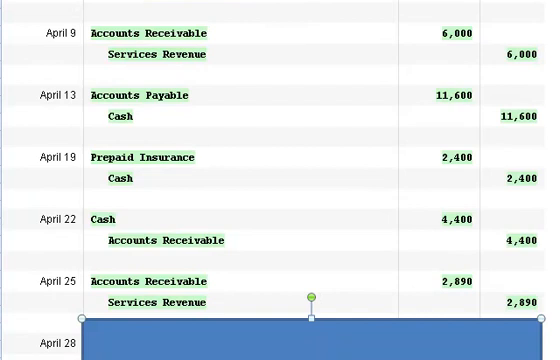
{"action": "scroll", "scroll_direction": "down", "scroll_amount": 3}
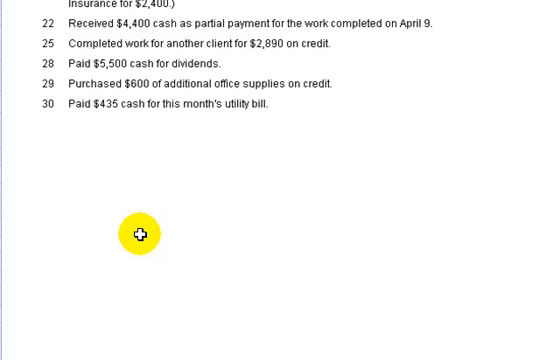
{"action": "scroll", "scroll_direction": "down", "scroll_amount": 3}
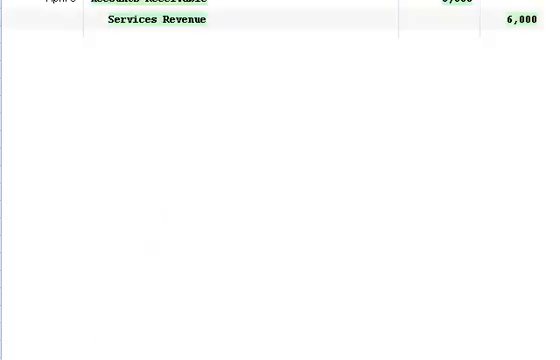
{"action": "scroll", "scroll_direction": "down", "scroll_amount": 3}
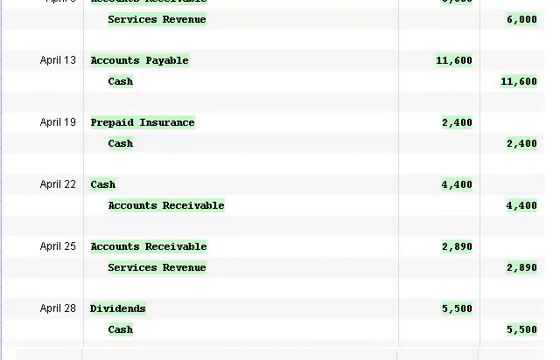
{"action": "scroll", "scroll_direction": "down", "scroll_amount": 3}
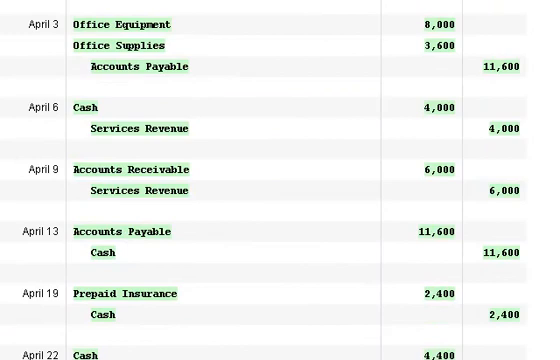
{"action": "scroll", "scroll_direction": "down", "scroll_amount": 3}
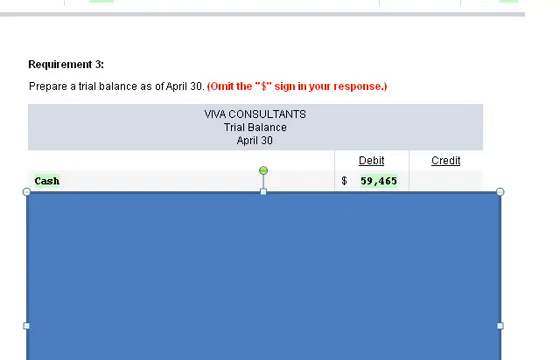
{"action": "scroll", "scroll_direction": "down", "scroll_amount": 3}
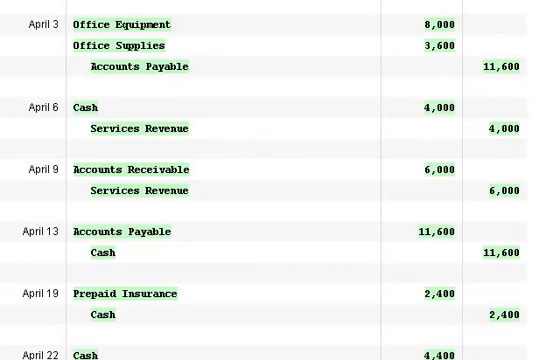
{"action": "scroll", "scroll_direction": "down", "scroll_amount": 3}
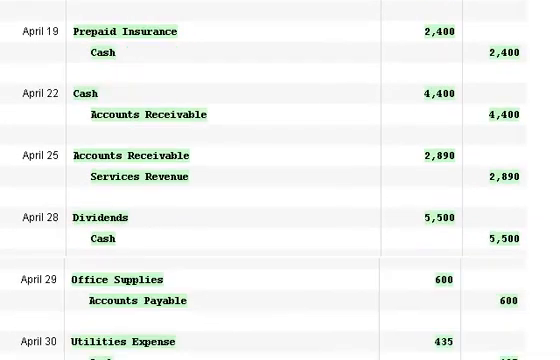
{"action": "scroll", "scroll_direction": "down", "scroll_amount": 3}
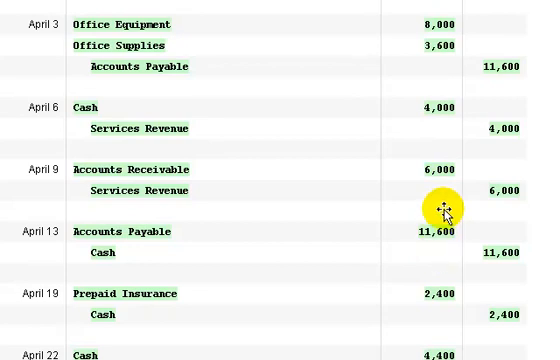
{"action": "scroll", "scroll_direction": "down", "scroll_amount": 3}
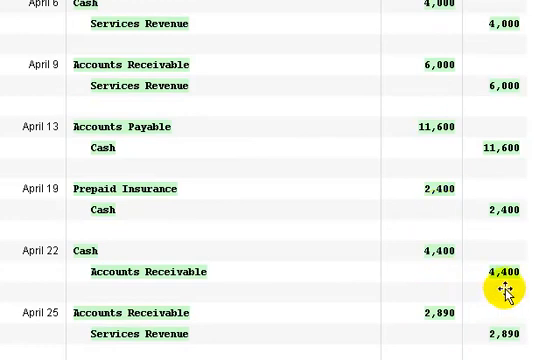
{"action": "scroll", "scroll_direction": "down", "scroll_amount": 3}
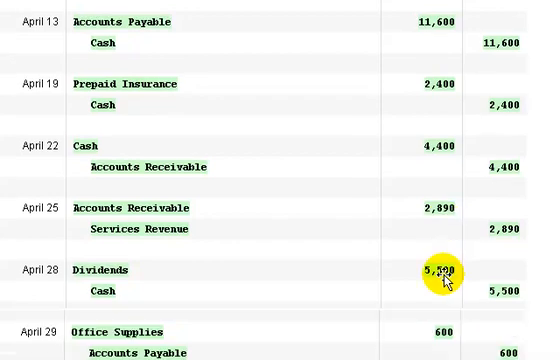
{"action": "scroll", "scroll_direction": "down", "scroll_amount": 3}
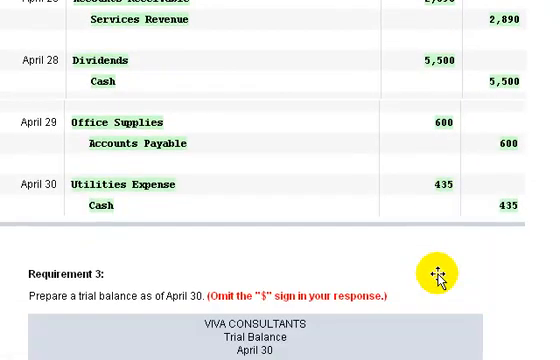
{"action": "scroll", "scroll_direction": "down", "scroll_amount": 3}
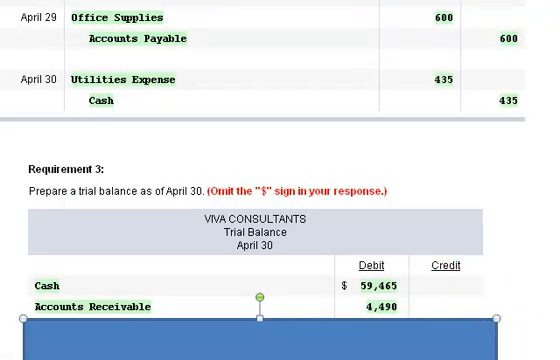
{"action": "scroll", "scroll_direction": "down", "scroll_amount": 3}
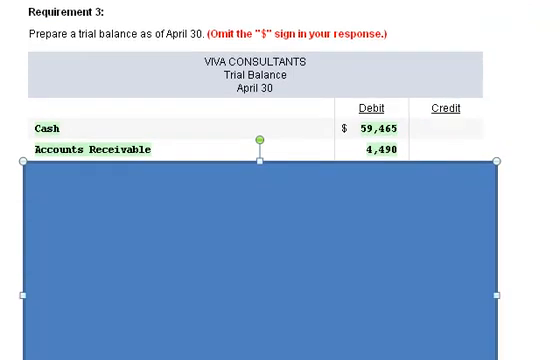
{"action": "scroll", "scroll_direction": "down", "scroll_amount": 3}
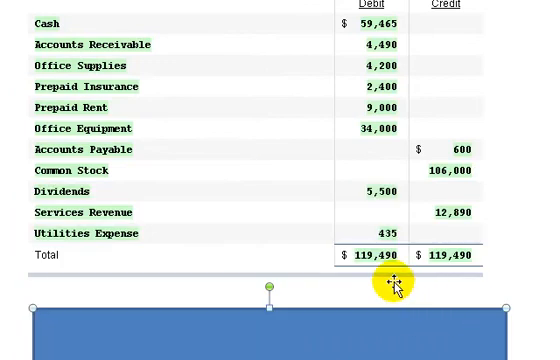
{"action": "mouse_move", "coordinate": [358, 272]}
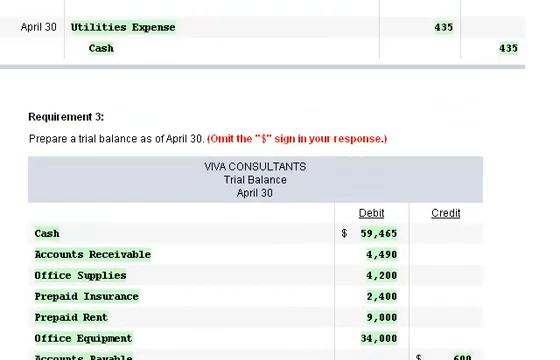
{"action": "scroll", "scroll_direction": "down", "scroll_amount": 3}
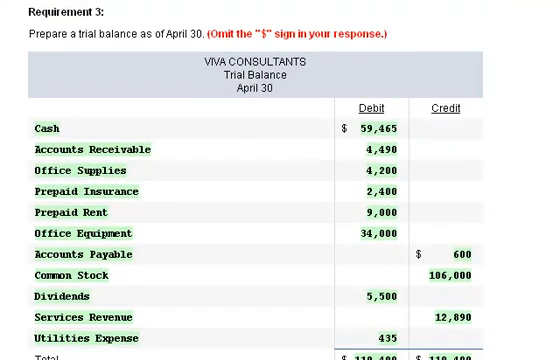